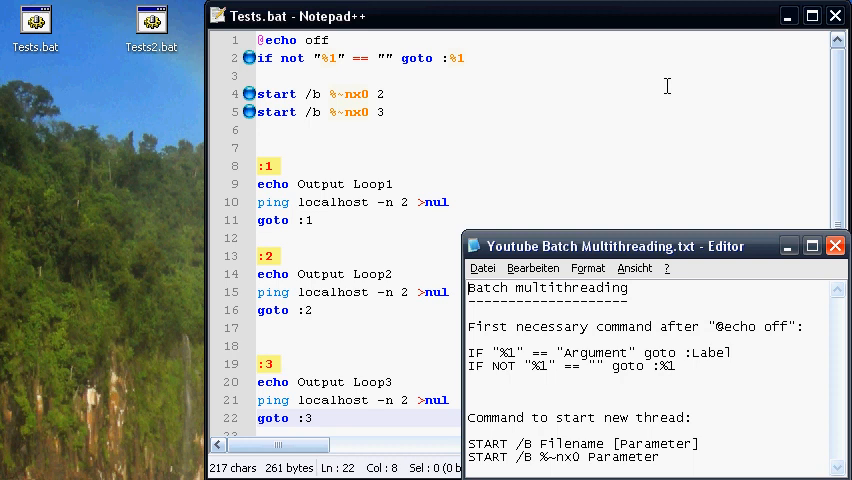
pyautogui.moveTo(434, 160)
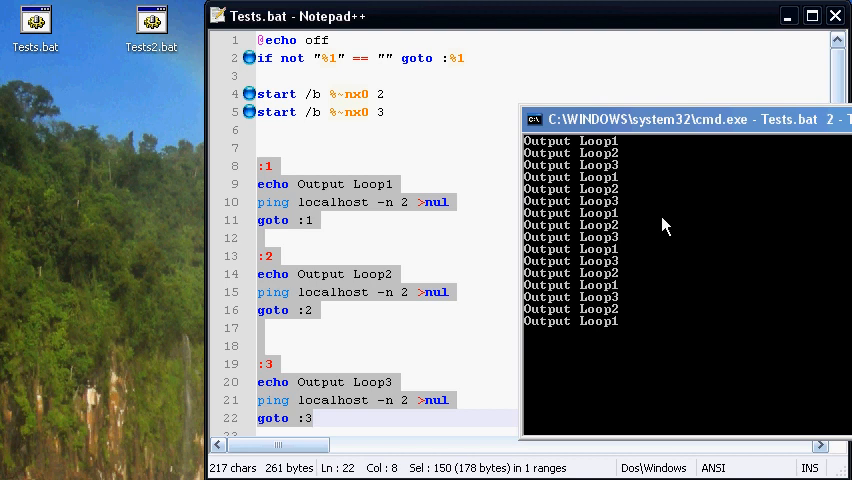
# Stop the console running the three loops with Ctrl+C and deselect the loop code in Tests.bat
pyautogui.press('ctrl+c')
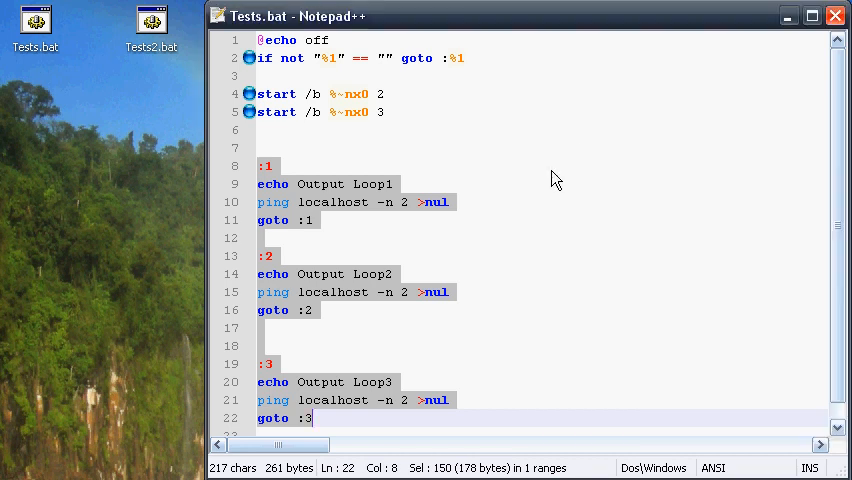
pyautogui.click(550, 169)
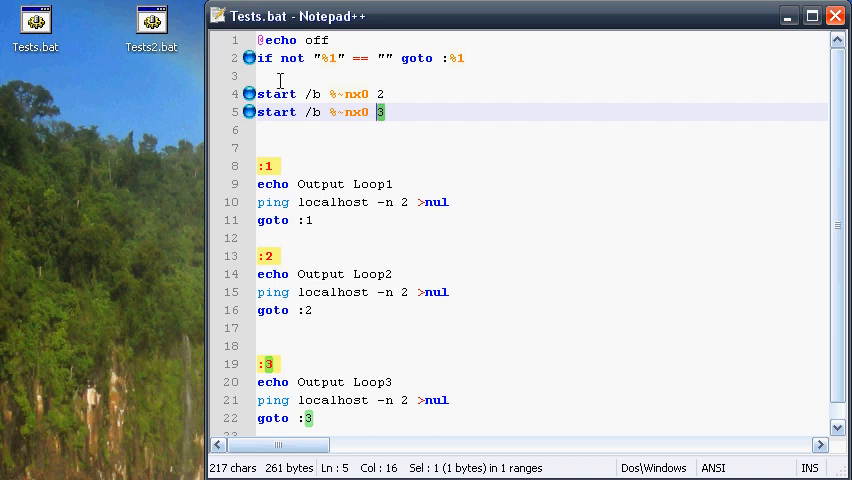
pyautogui.moveTo(317, 241)
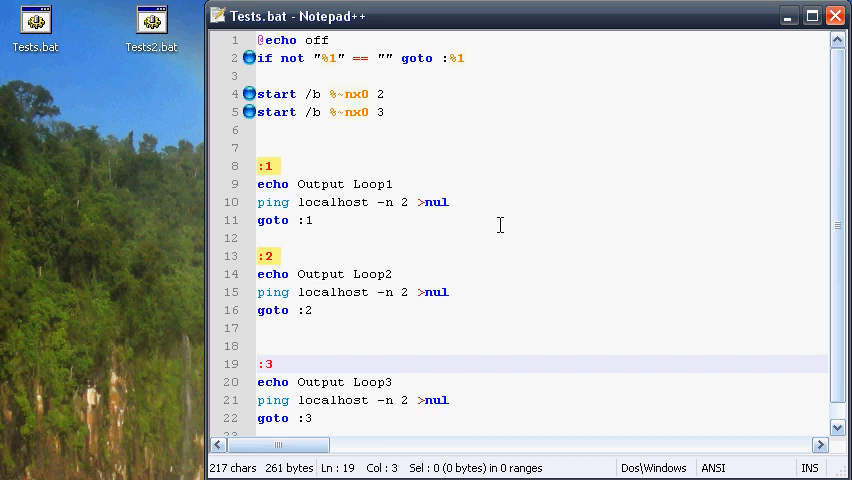
# Open Tests2.bat, with its :Output random-number loop and :Timer section
pyautogui.click(272, 364)
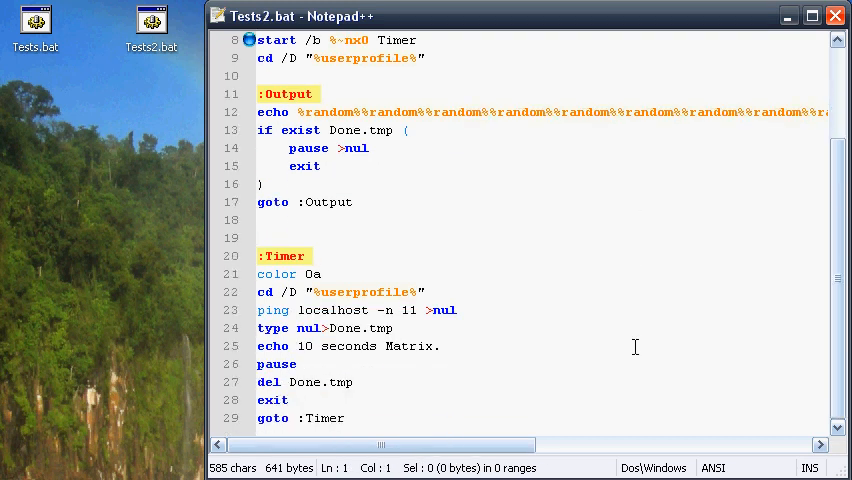
pyautogui.moveTo(548, 357)
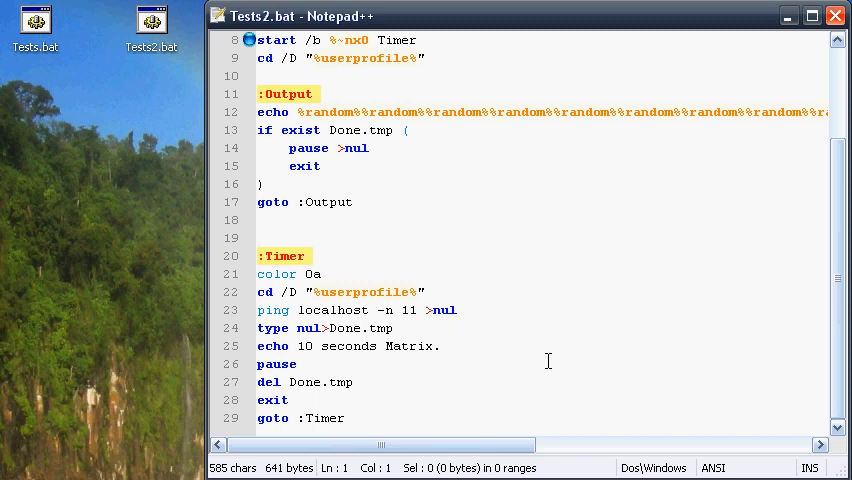
pyautogui.doubleClick(284, 256)
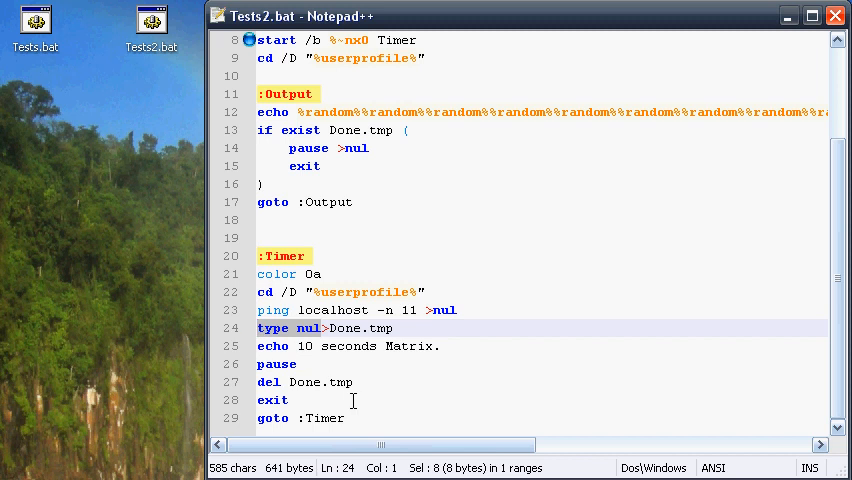
pyautogui.moveTo(447, 402)
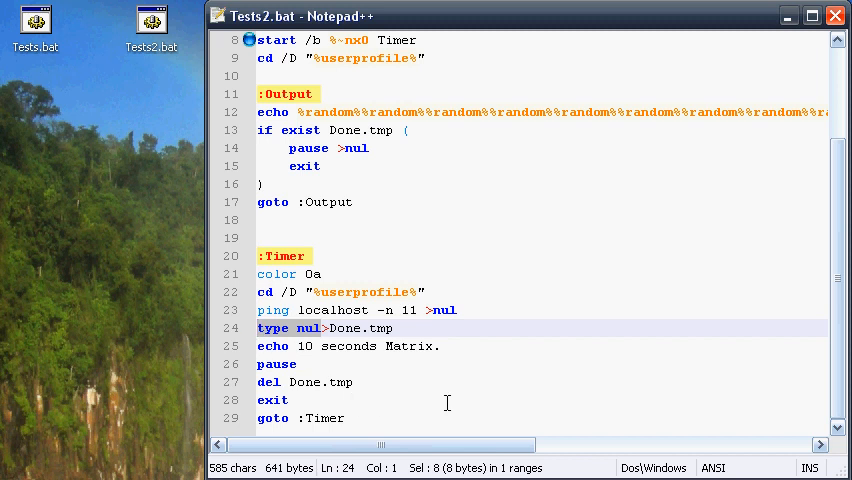
pyautogui.click(285, 130)
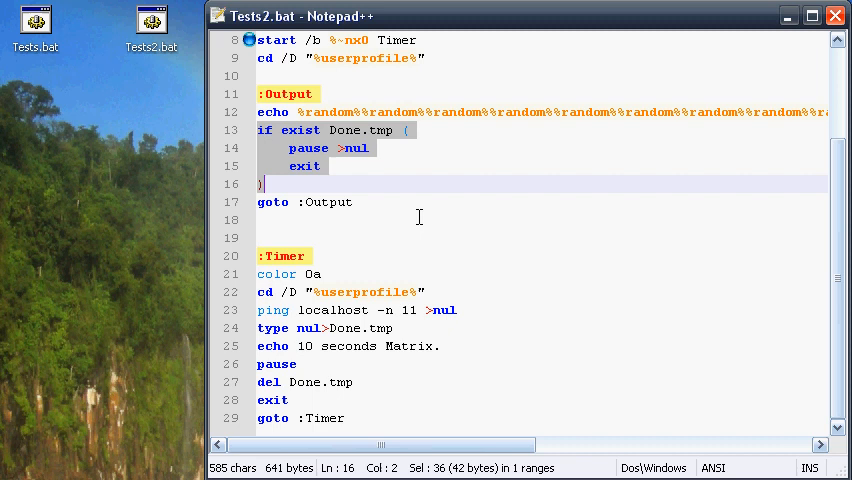
pyautogui.moveTo(357, 176)
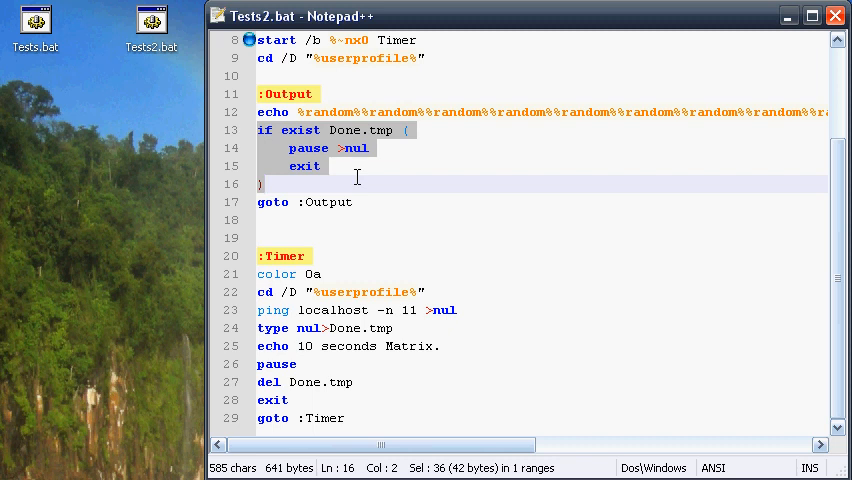
pyautogui.moveTo(365, 203)
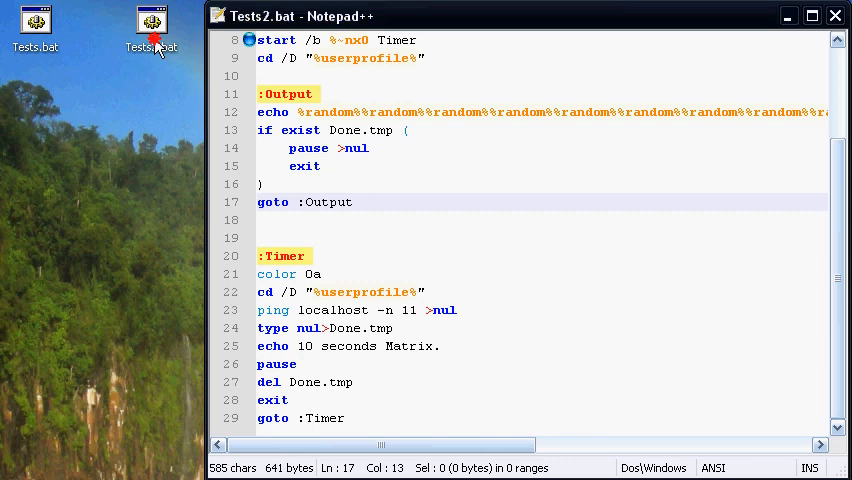
pyautogui.doubleClick(153, 25)
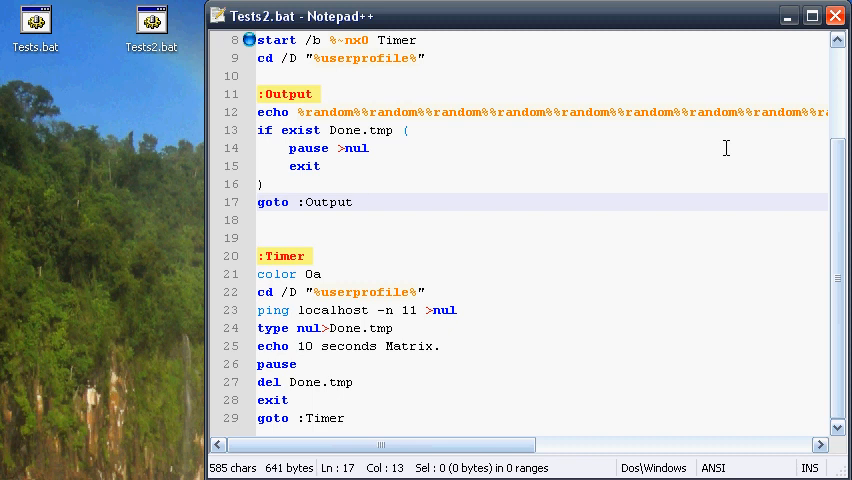
pyautogui.moveTo(13, 257)
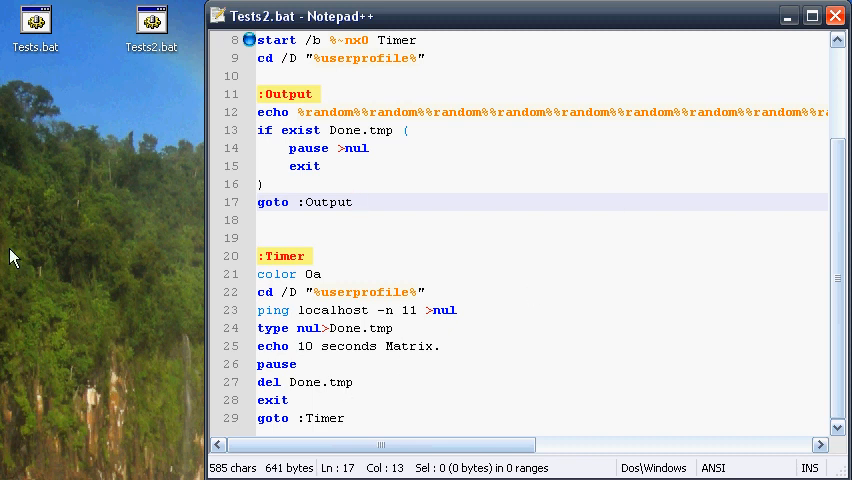